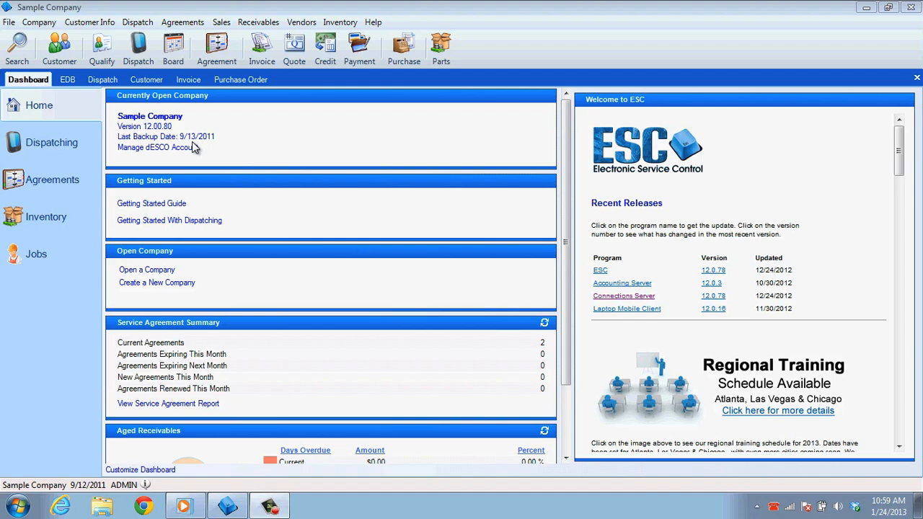
# Review the General SMTP settings: AOL server, login credentials, port 587 and STARTTLS
pyautogui.click(38, 21)
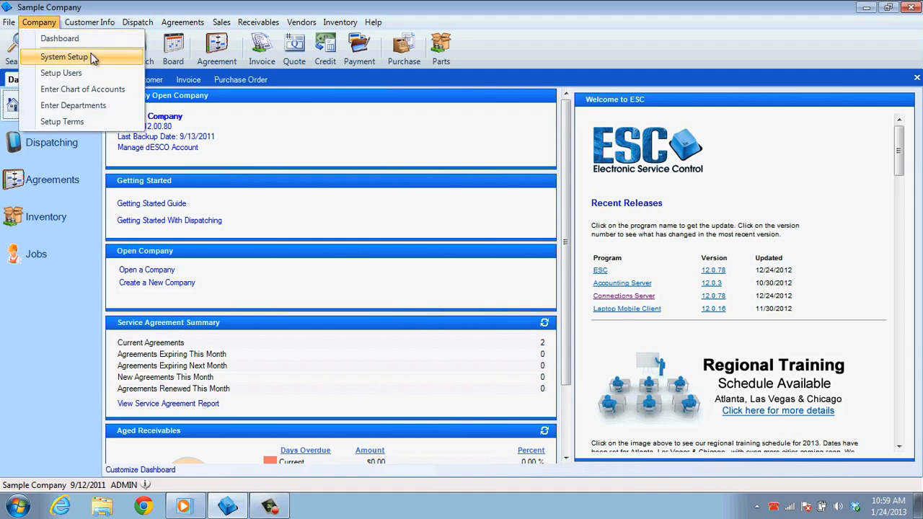
pyautogui.click(64, 56)
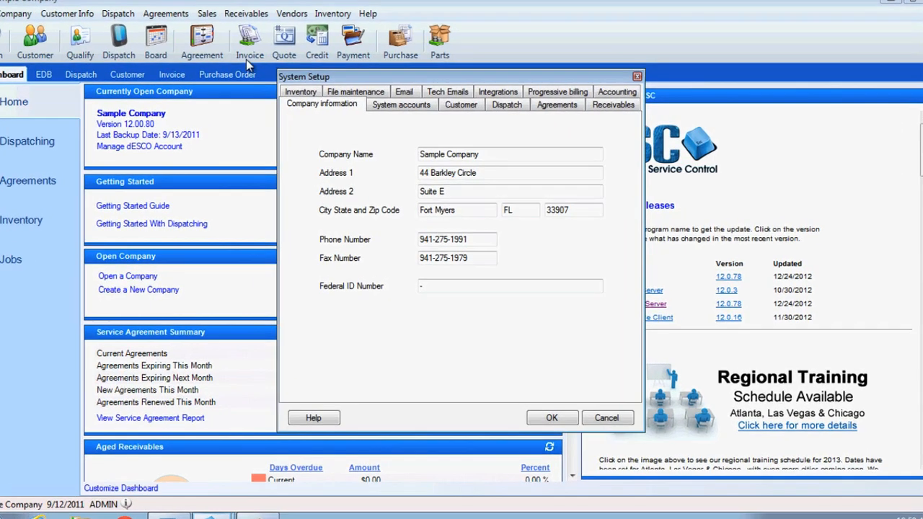
pyautogui.click(403, 92)
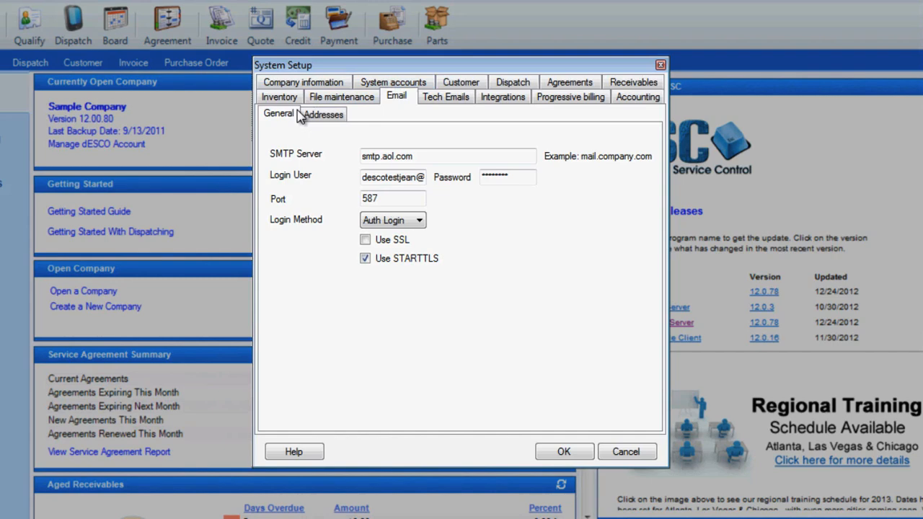
pyautogui.moveTo(407, 155)
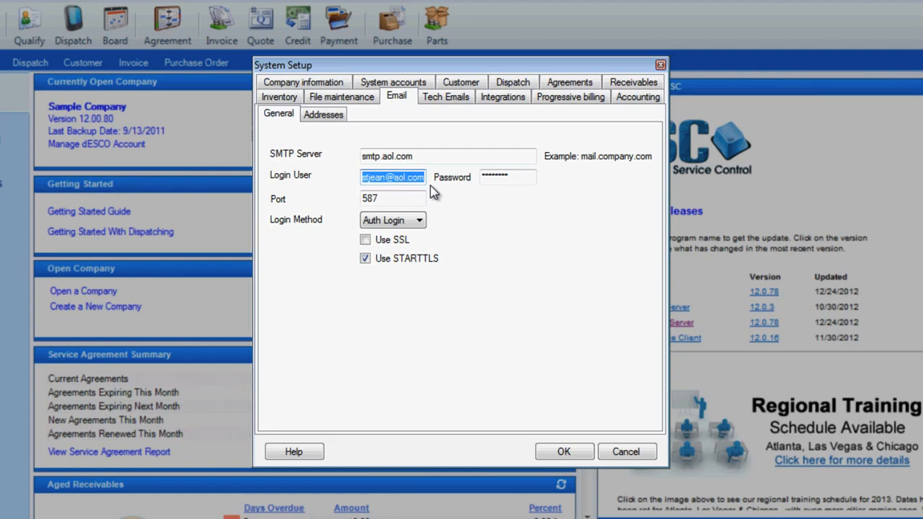
pyautogui.click(507, 176)
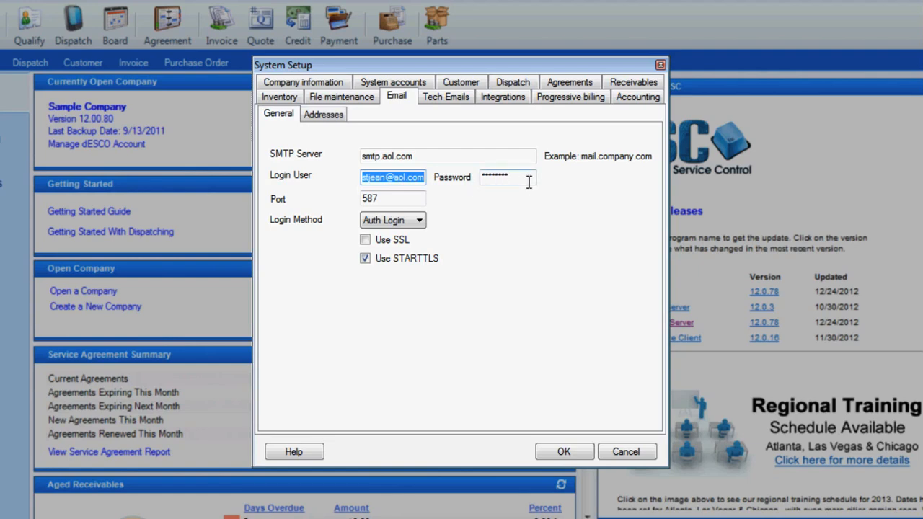
pyautogui.click(392, 199)
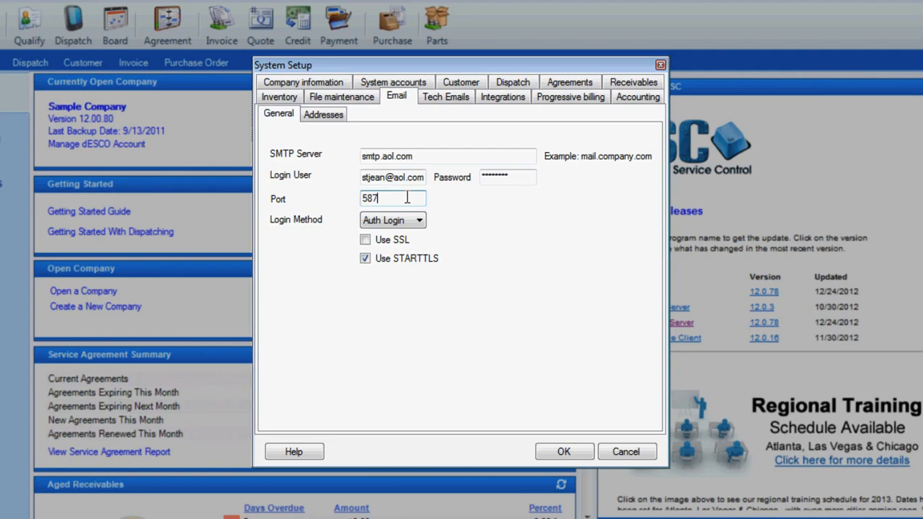
pyautogui.click(419, 219)
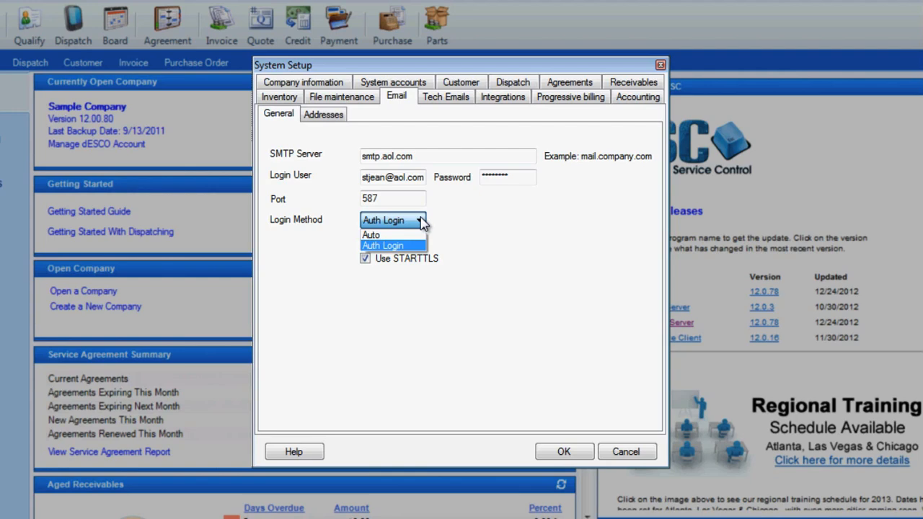
pyautogui.moveTo(389, 234)
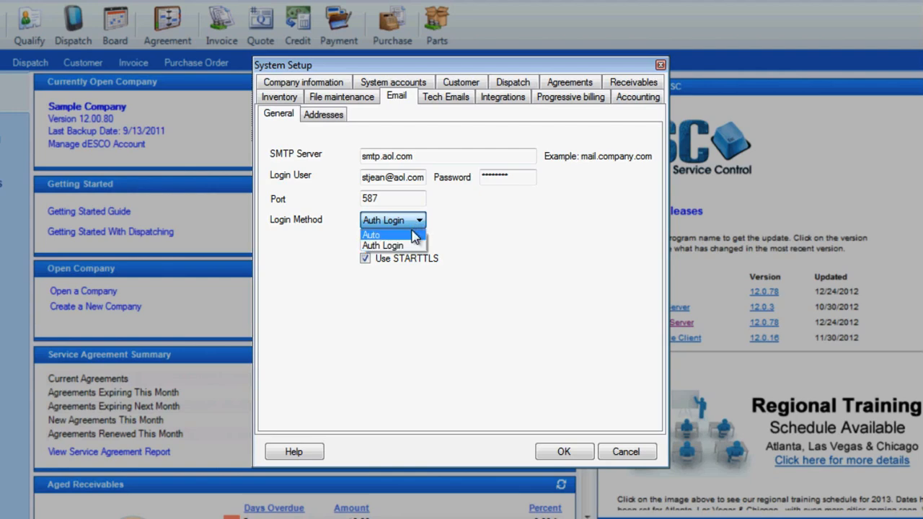
pyautogui.moveTo(384, 245)
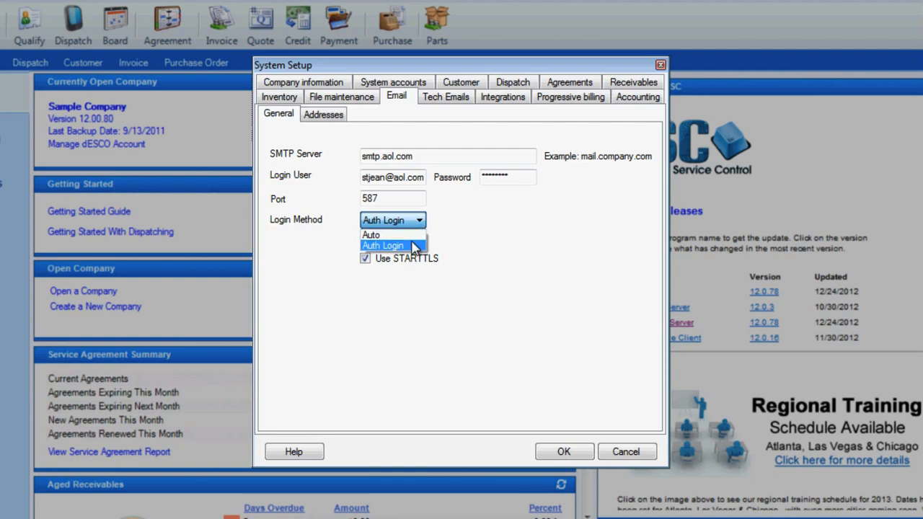
pyautogui.click(383, 245)
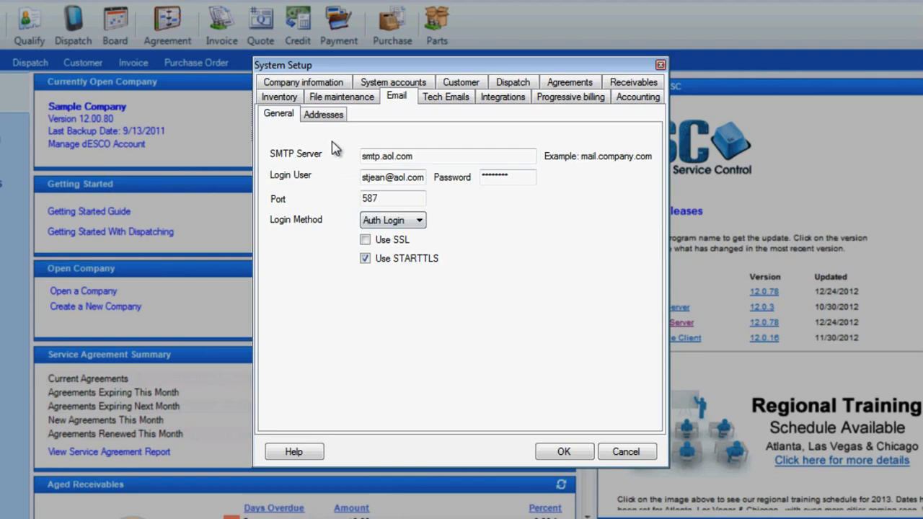
# Review the Invoice, Purchase Order and Status Notification sender names and AOL return address
pyautogui.click(323, 114)
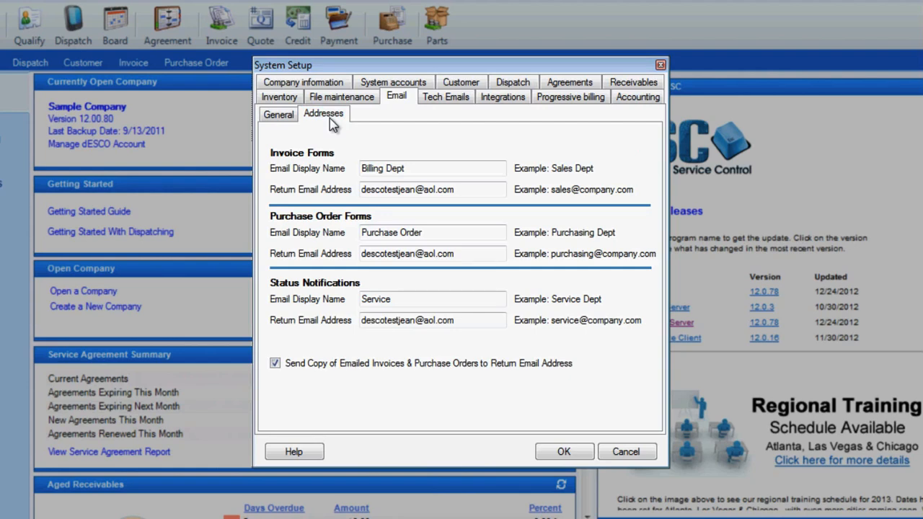
pyautogui.moveTo(421, 158)
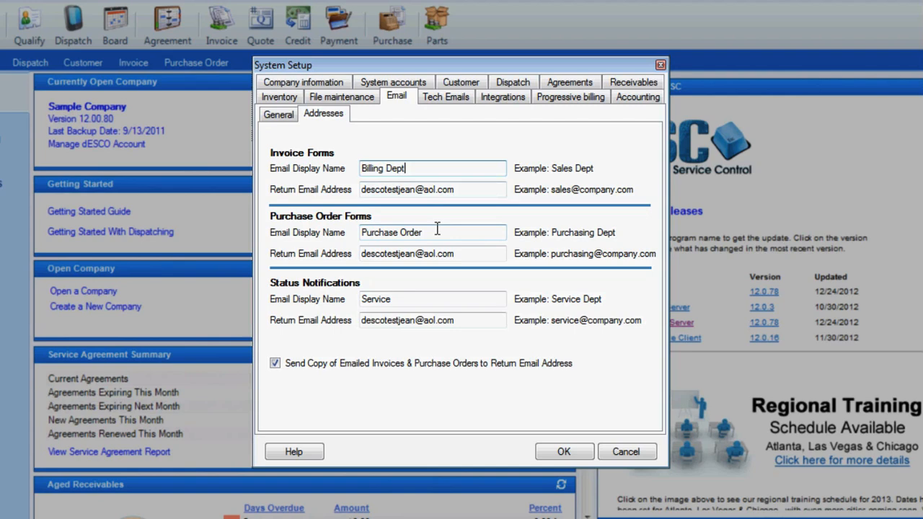
pyautogui.click(432, 299)
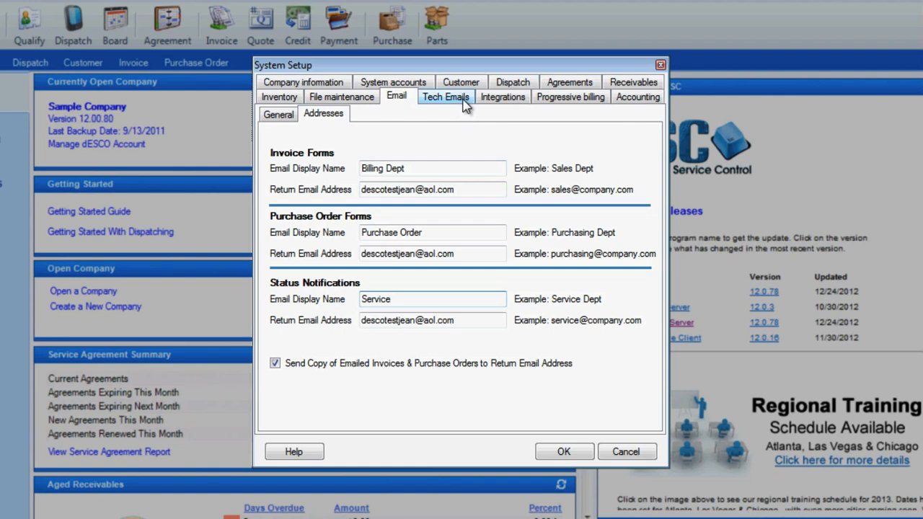
# Review the Tech Emails settings with subject 'New Dispatch' and condensed message fields, then close System Setup
pyautogui.click(446, 96)
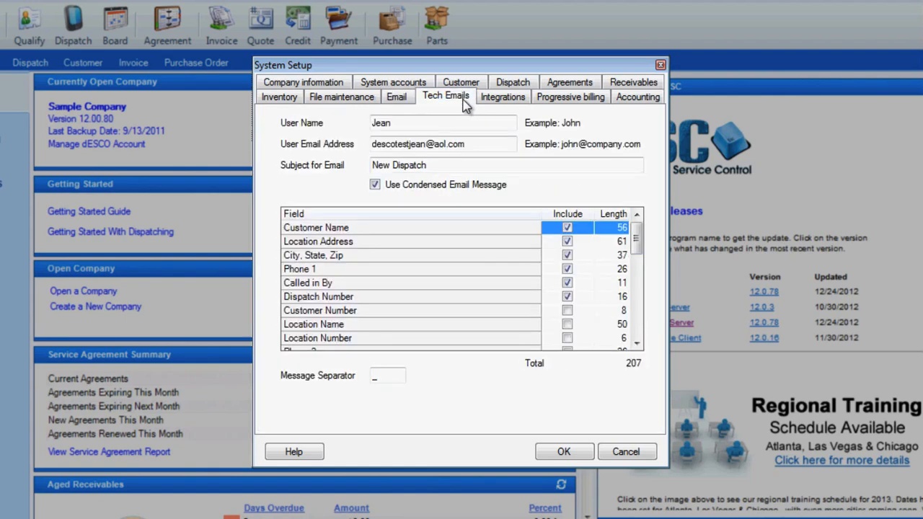
pyautogui.moveTo(459, 118)
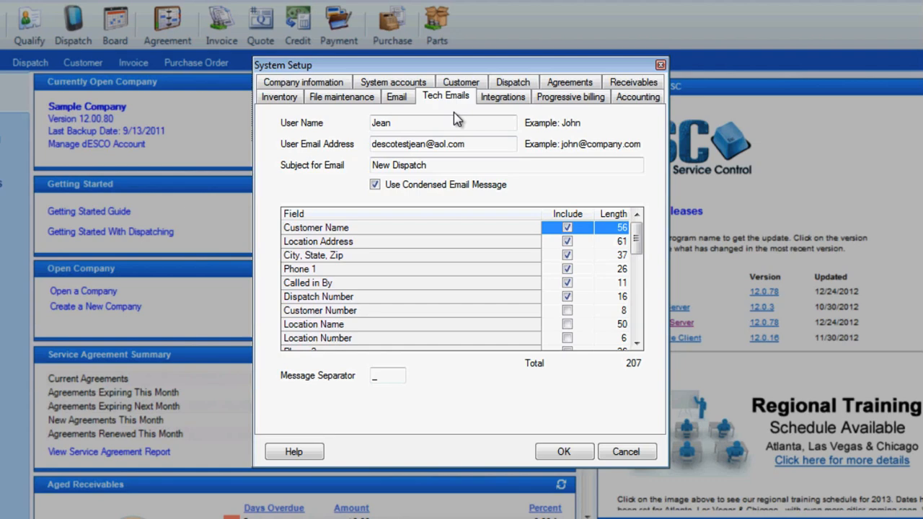
pyautogui.click(444, 145)
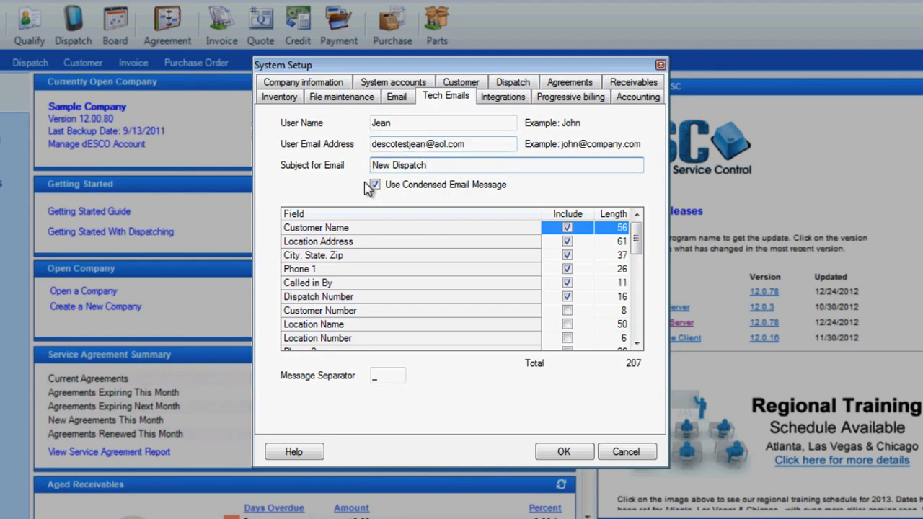
pyautogui.click(375, 185)
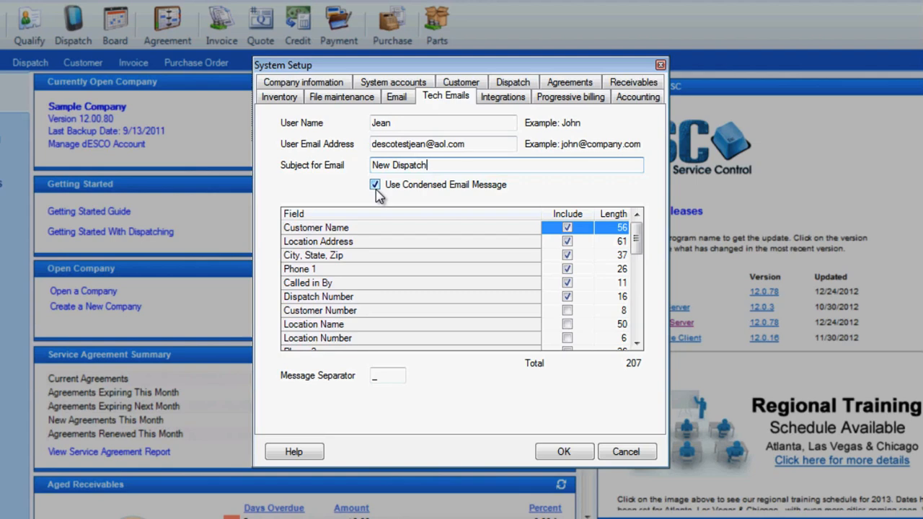
pyautogui.moveTo(613, 366)
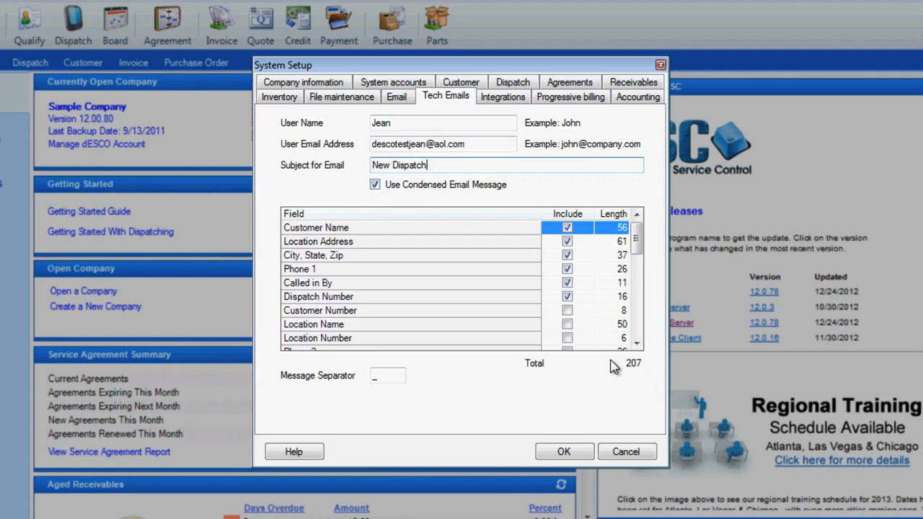
pyautogui.moveTo(645, 380)
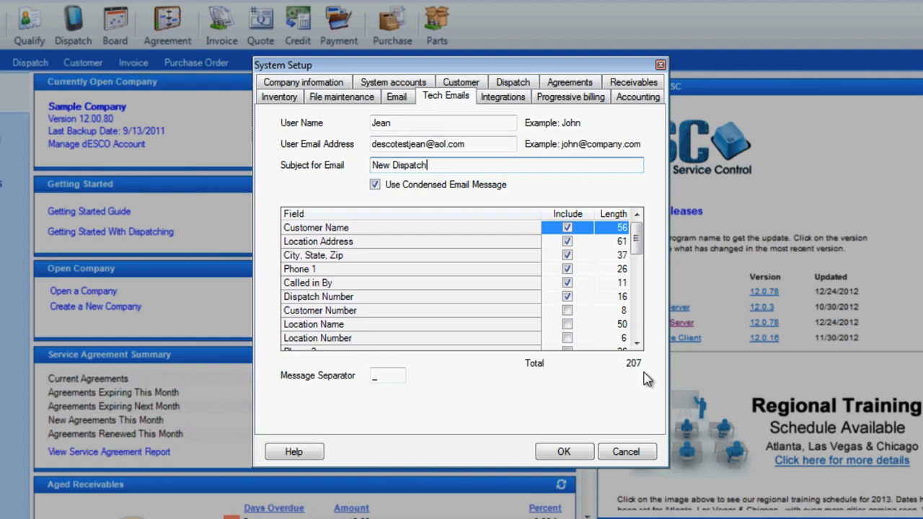
pyautogui.click(567, 310)
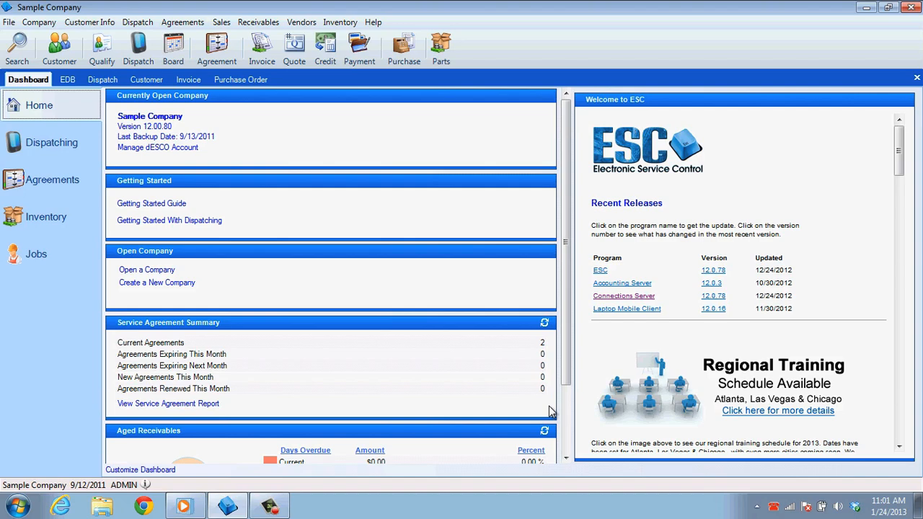
pyautogui.moveTo(539, 401)
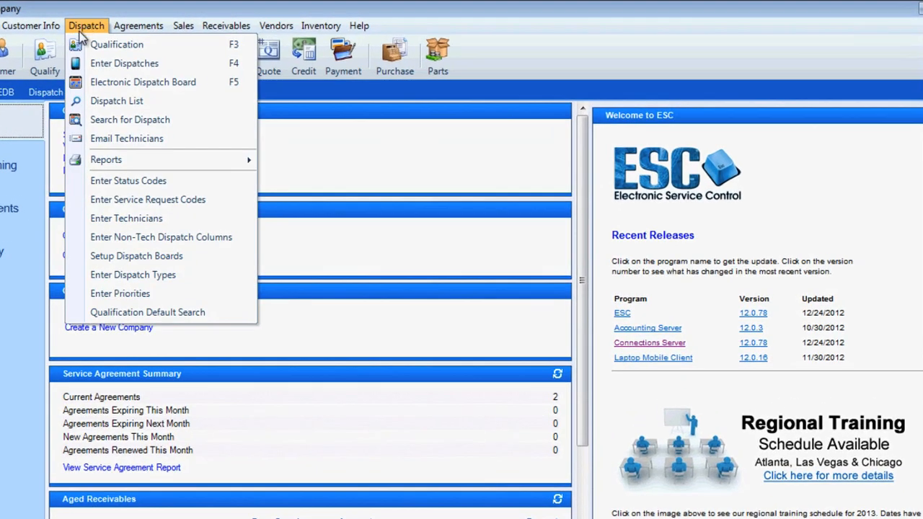
# Check the last technician's Email Address on the employee record and return to the dashboard
pyautogui.click(127, 218)
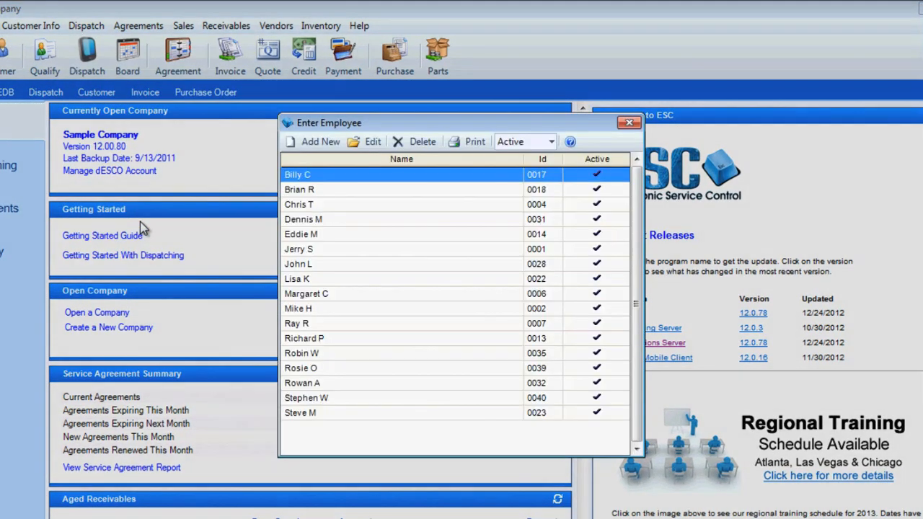
pyautogui.click(300, 412)
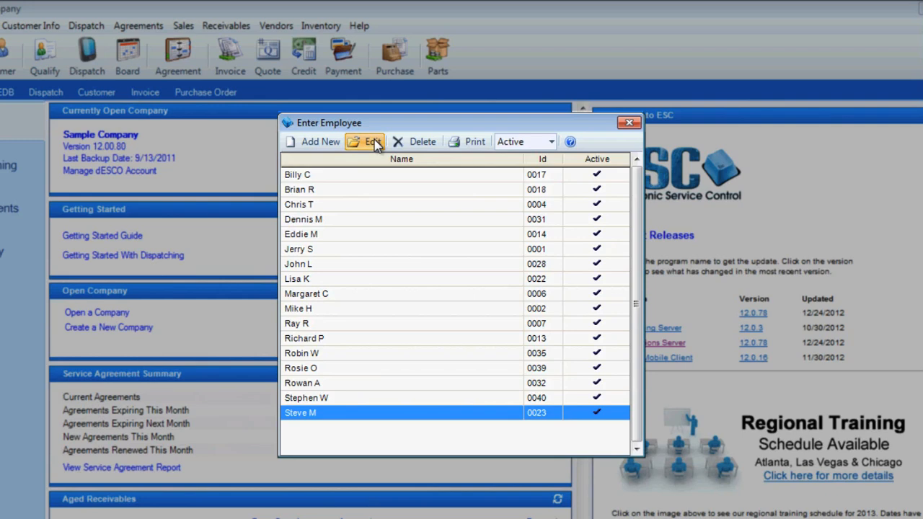
pyautogui.click(372, 141)
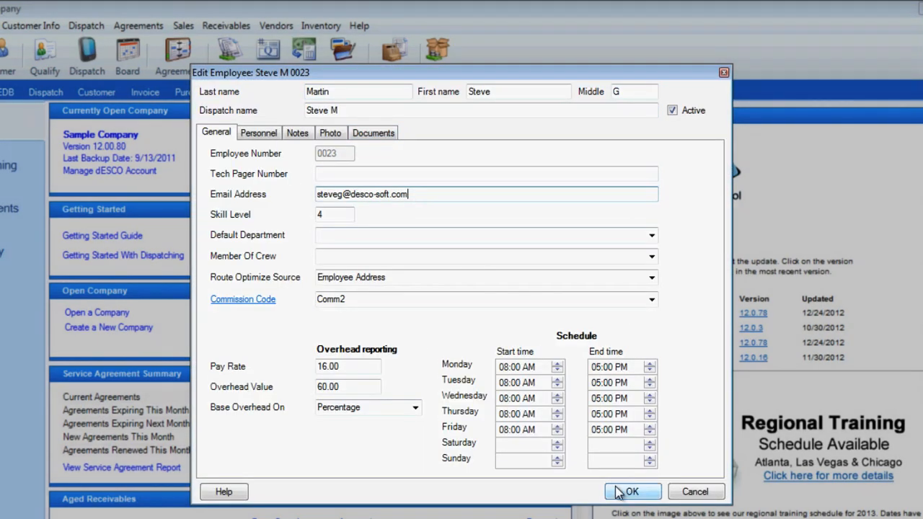
pyautogui.click(631, 490)
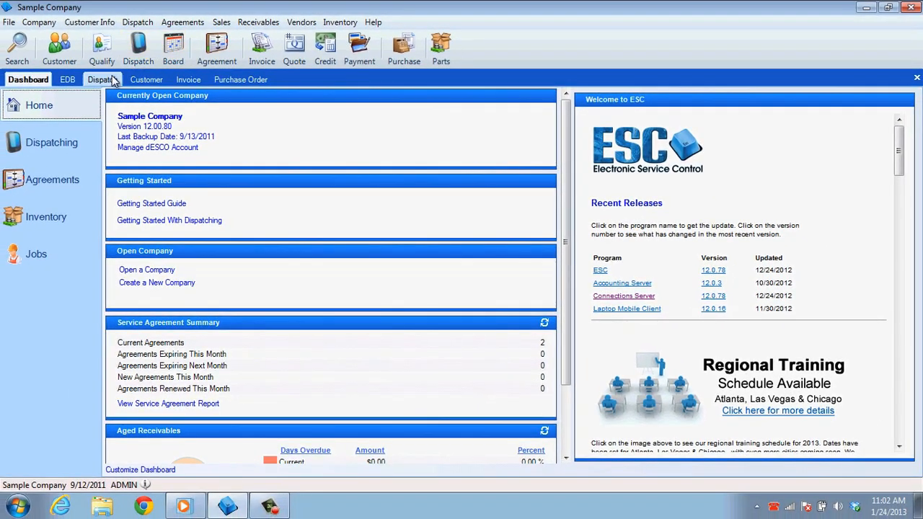
pyautogui.click(101, 80)
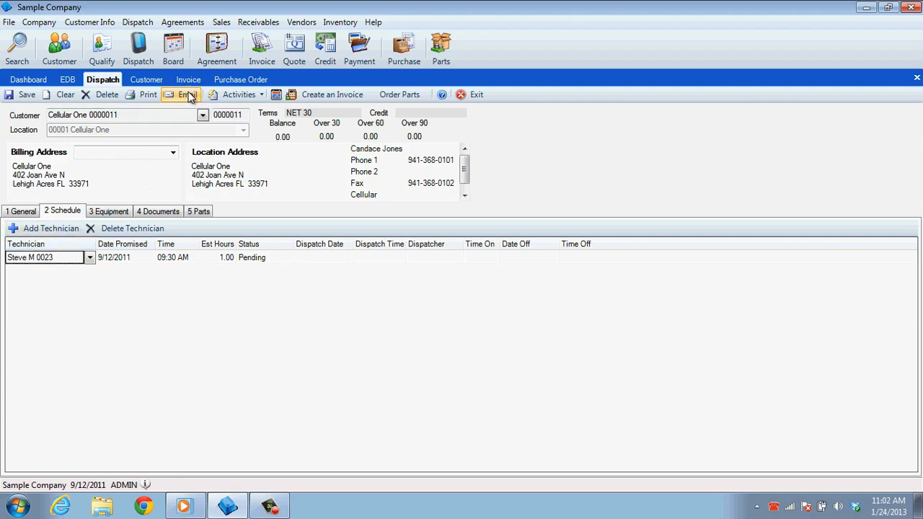
pyautogui.click(65, 96)
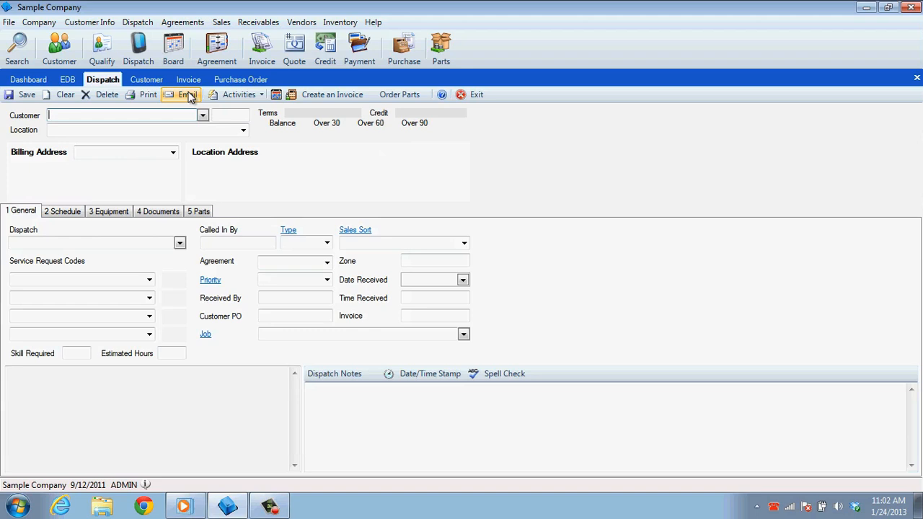
pyautogui.click(66, 80)
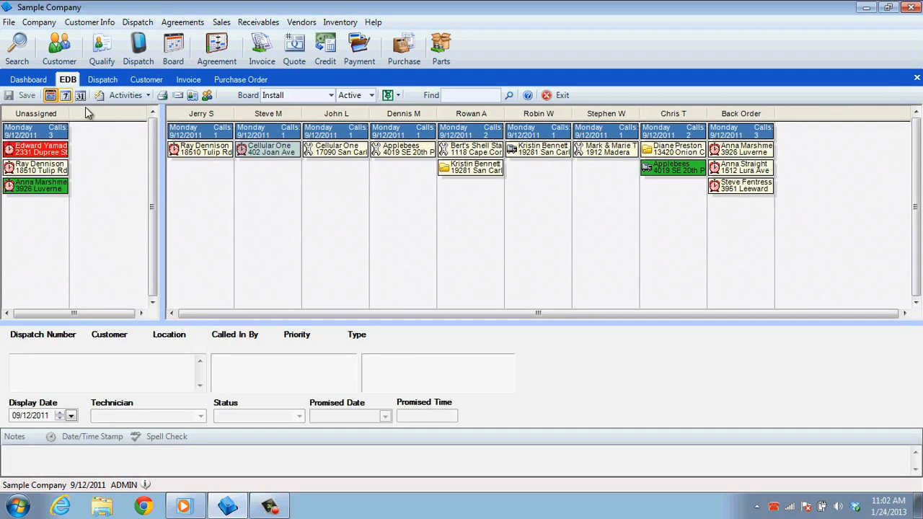
pyautogui.click(268, 149)
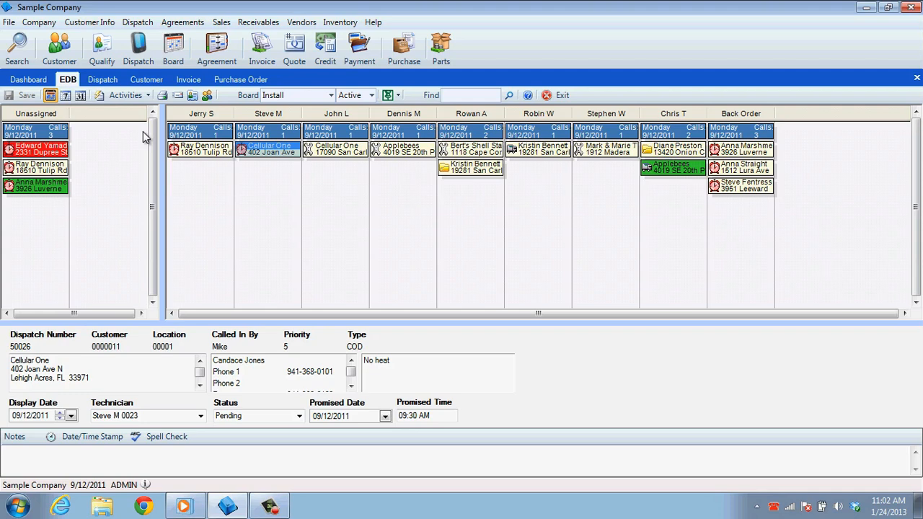
# Confirm Email Tech is checked in Configure Activities Toolbar
pyautogui.rightClick(230, 115)
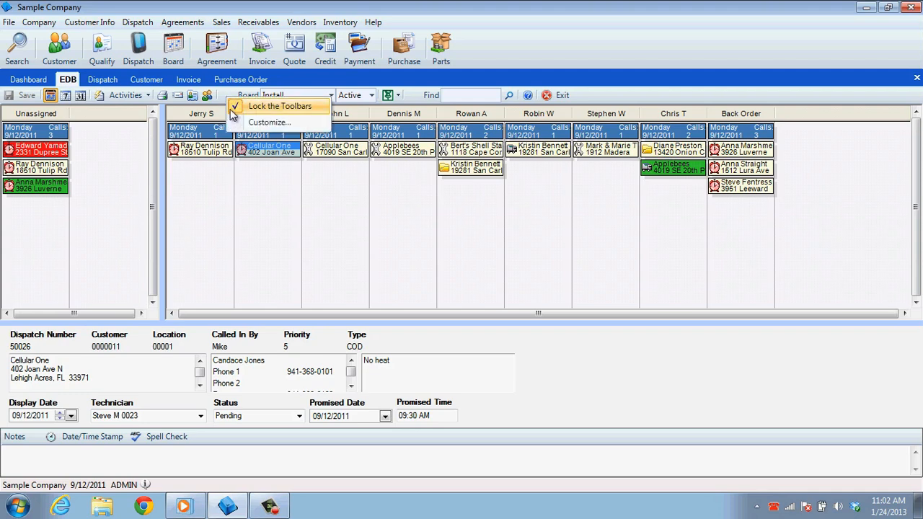
pyautogui.click(268, 121)
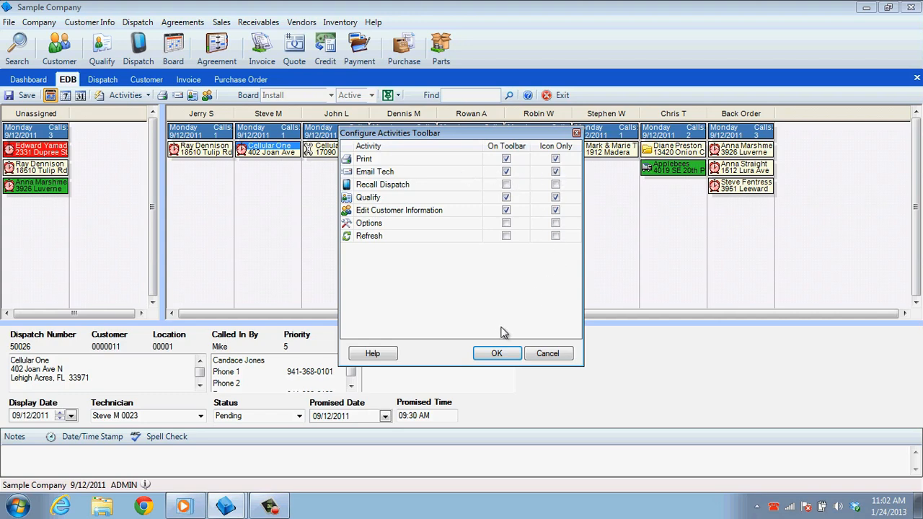
pyautogui.click(495, 353)
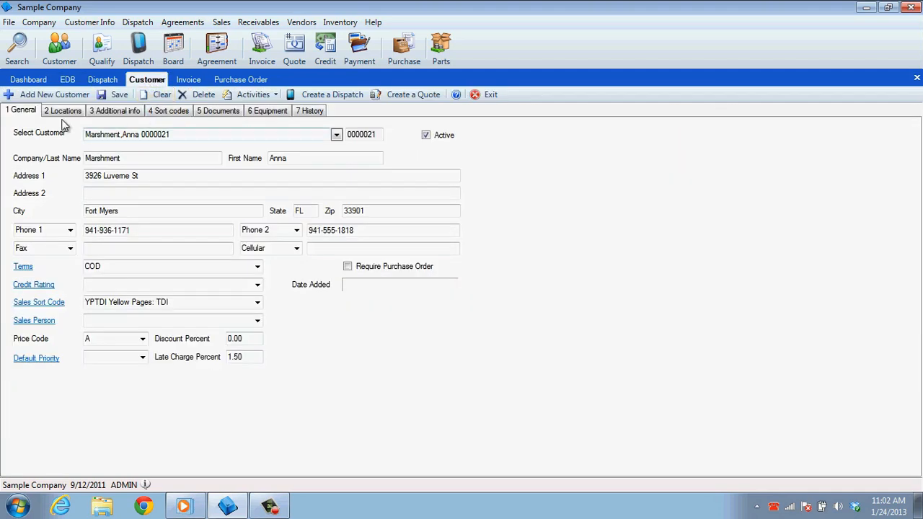
# Review the customer's location contact email, then move to the invoice screen
pyautogui.click(64, 110)
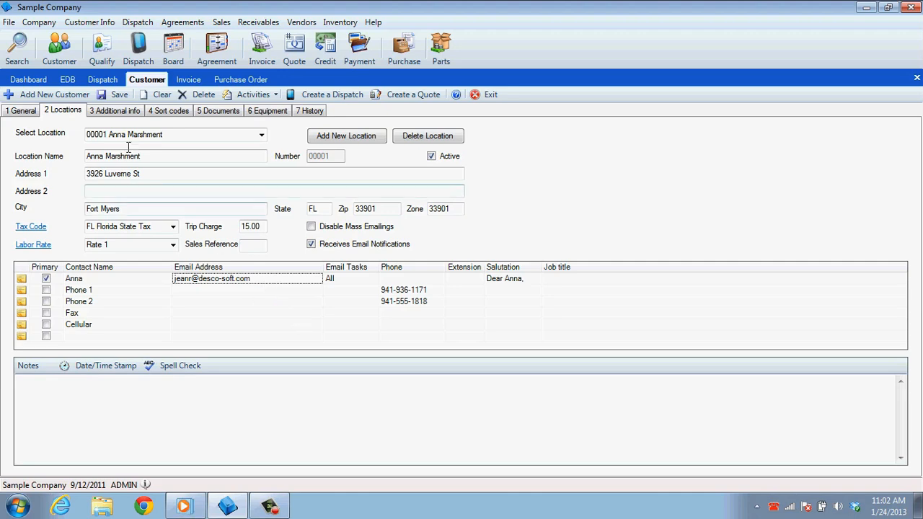
pyautogui.click(187, 79)
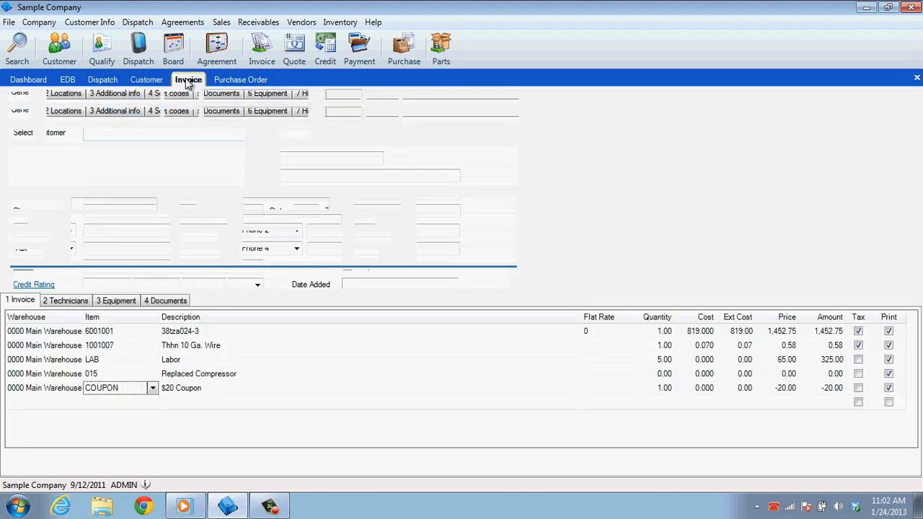
pyautogui.click(187, 80)
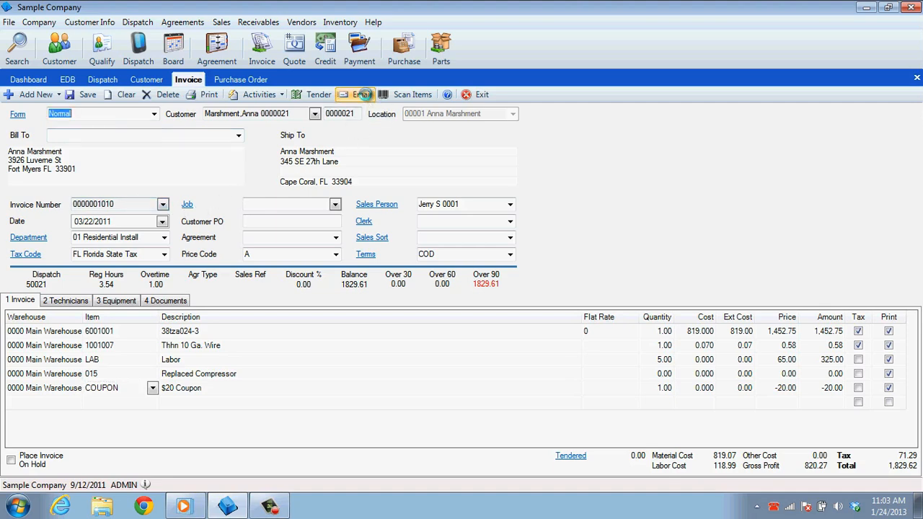
pyautogui.click(358, 96)
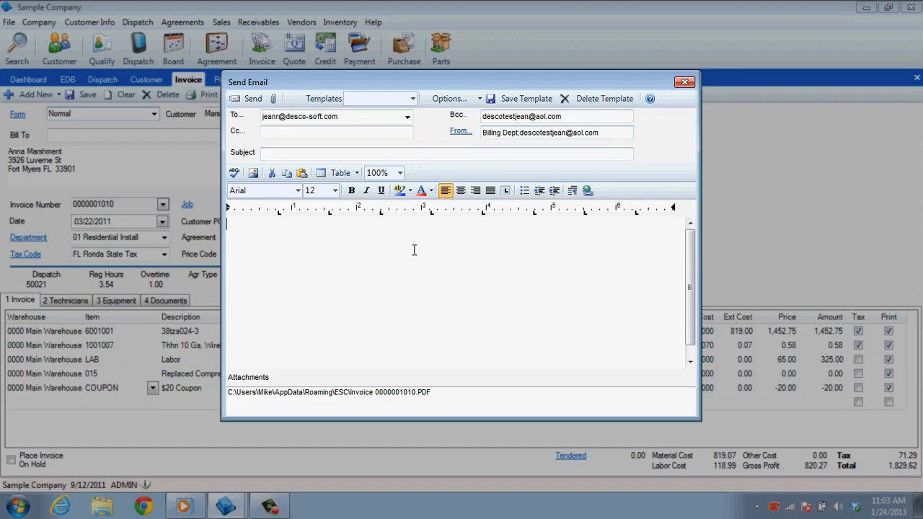
# Enter body 'Thank you for your business!!', subject 'Thank you!' and template name 'thanks'
pyautogui.write('Thank you for your busine')
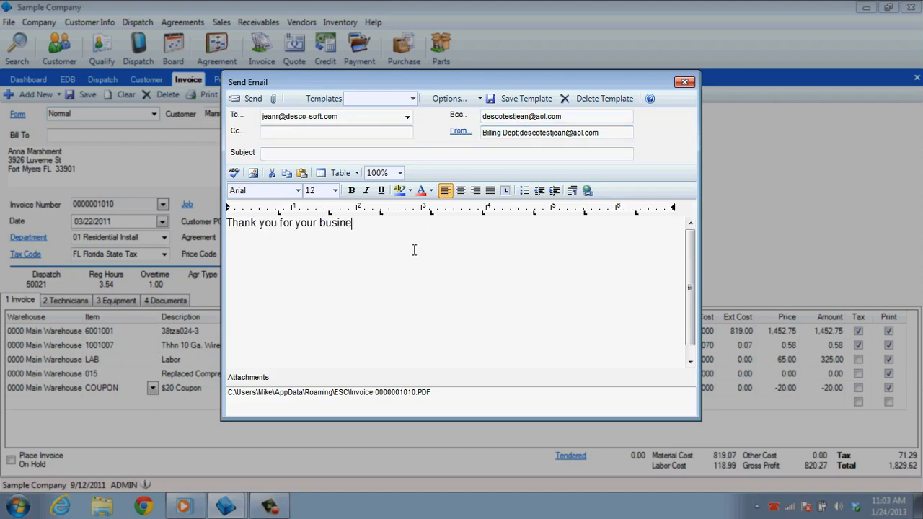
pyautogui.write('ss!!')
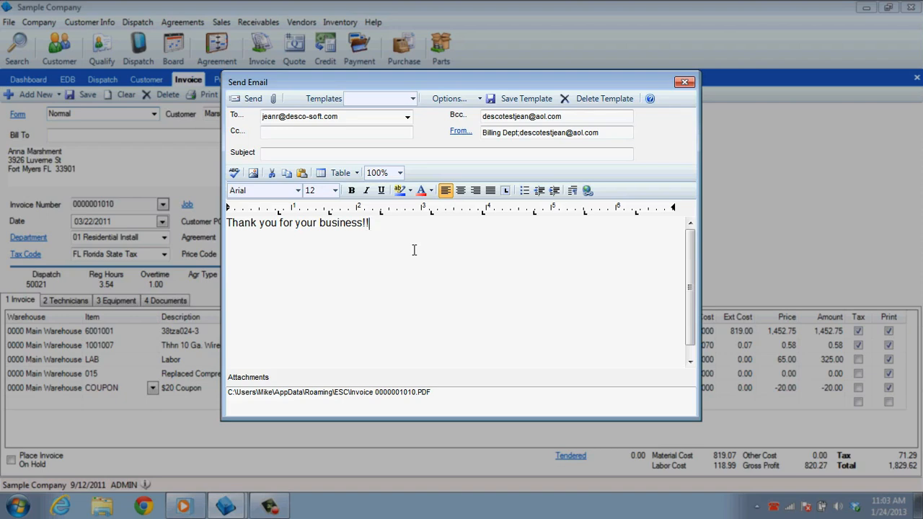
pyautogui.write('T')
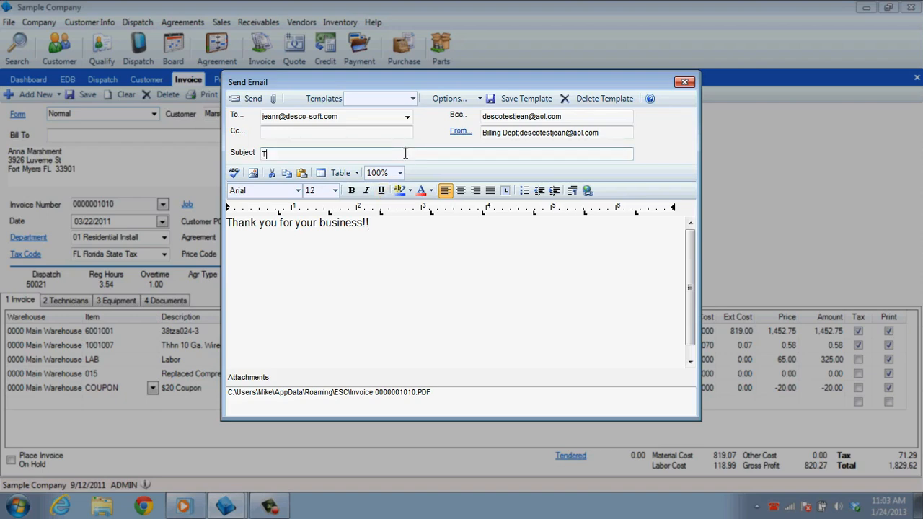
pyautogui.write('hank you')
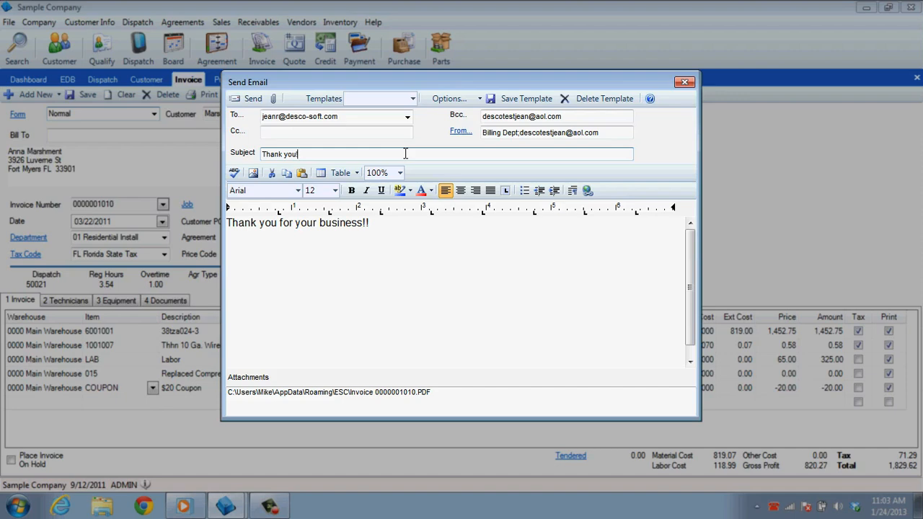
pyautogui.write('thanks')
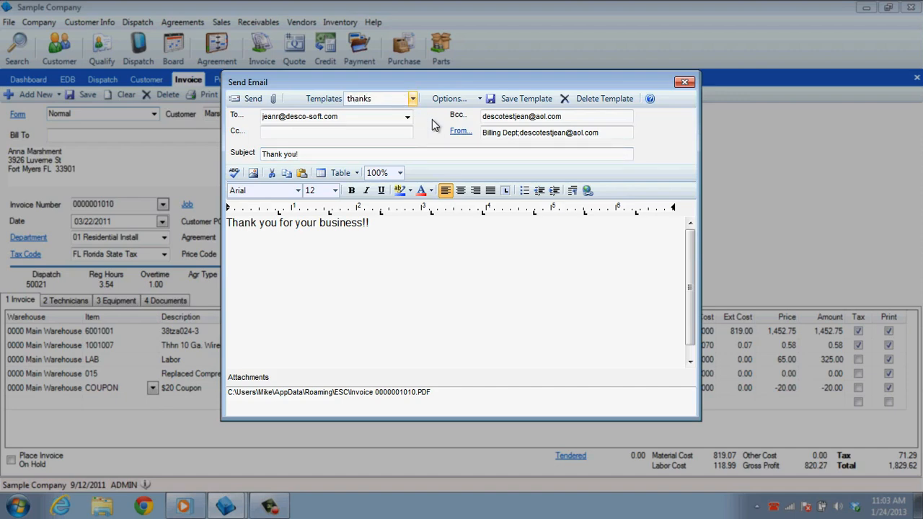
# Save the 'thanks' template for the current user only as the default template
pyautogui.click(525, 98)
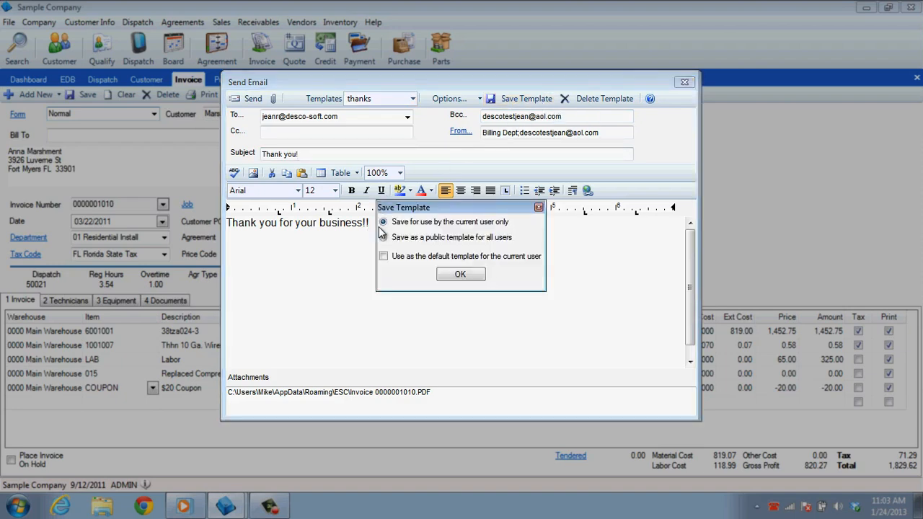
pyautogui.click(384, 237)
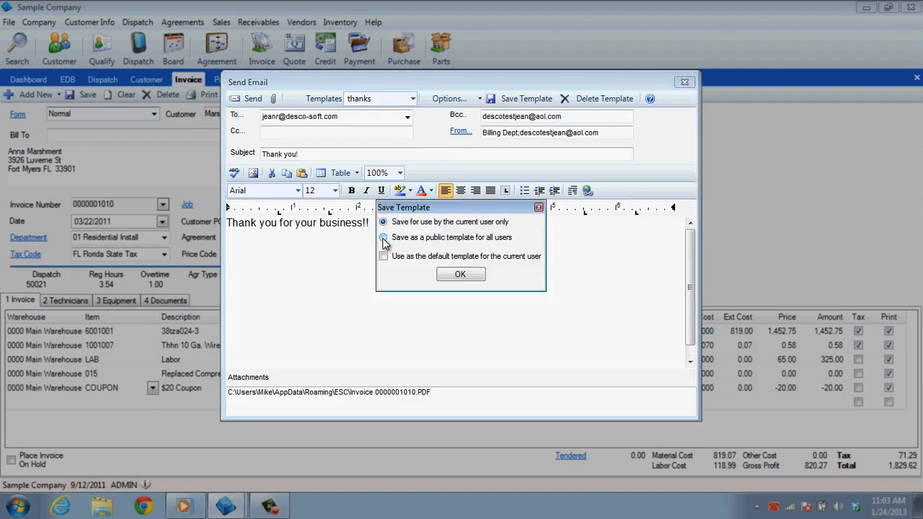
pyautogui.click(383, 256)
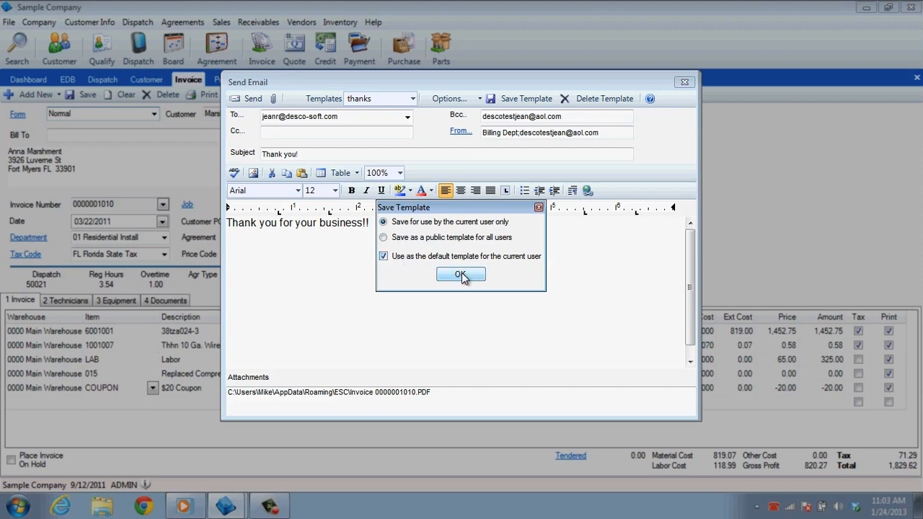
pyautogui.click(461, 274)
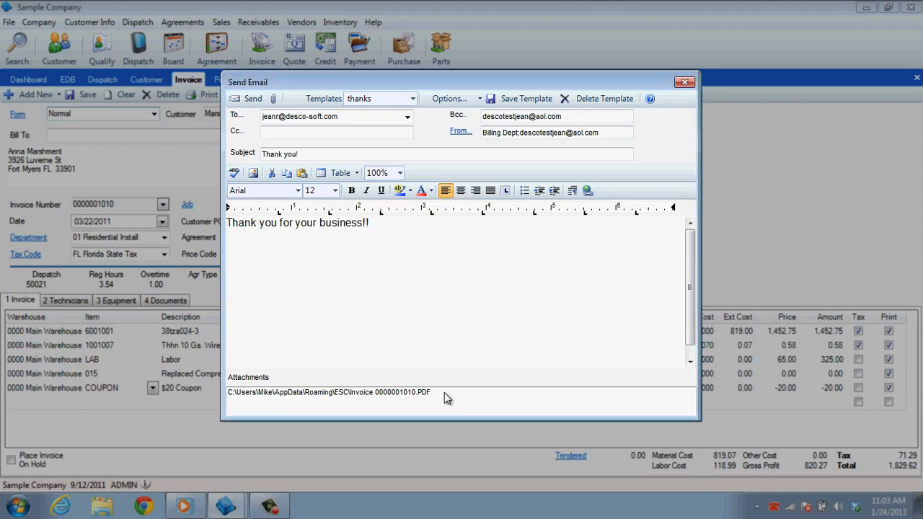
# Check the attached invoice PDF and send the invoice email
pyautogui.click(328, 392)
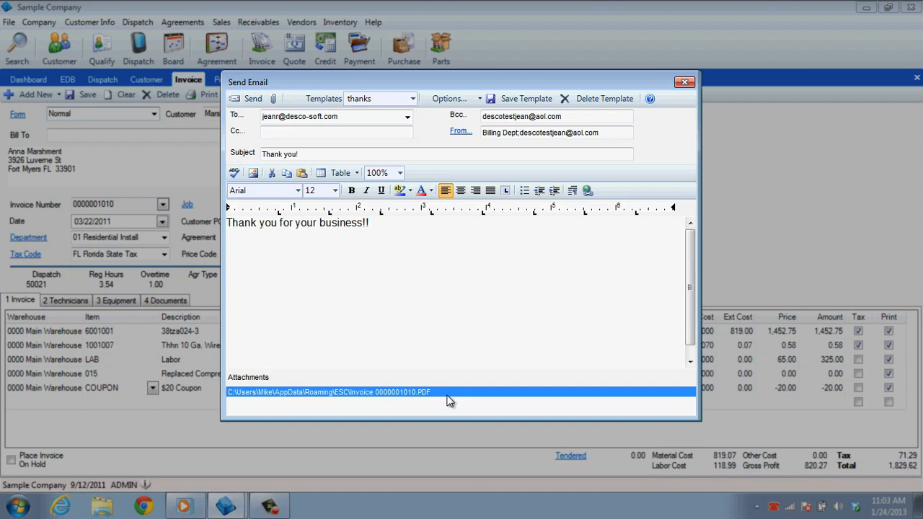
pyautogui.click(248, 98)
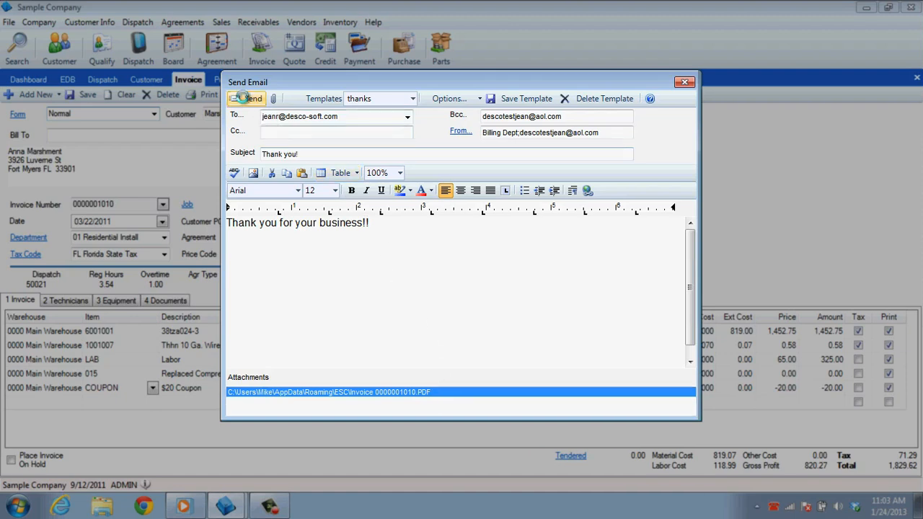
pyautogui.click(250, 98)
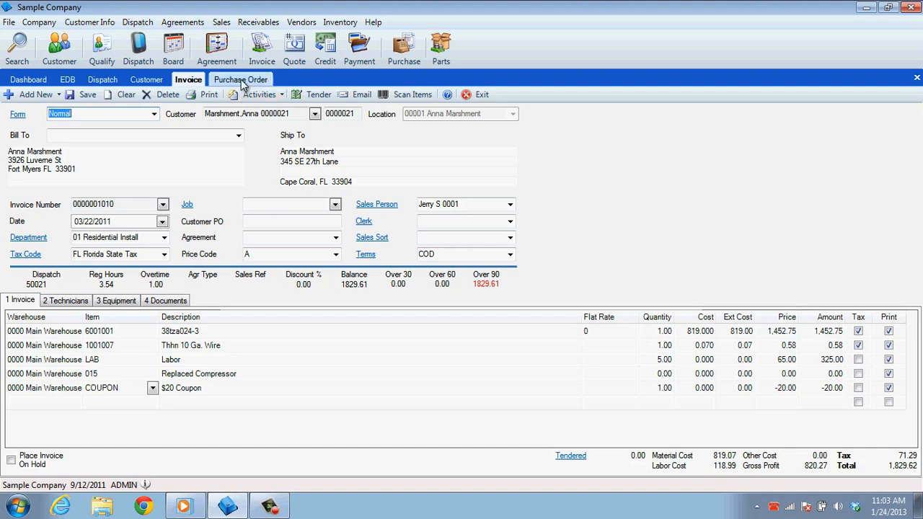
# Start an email for Cal Gas & Electric's purchase order 4 with its PDF attached
pyautogui.click(239, 79)
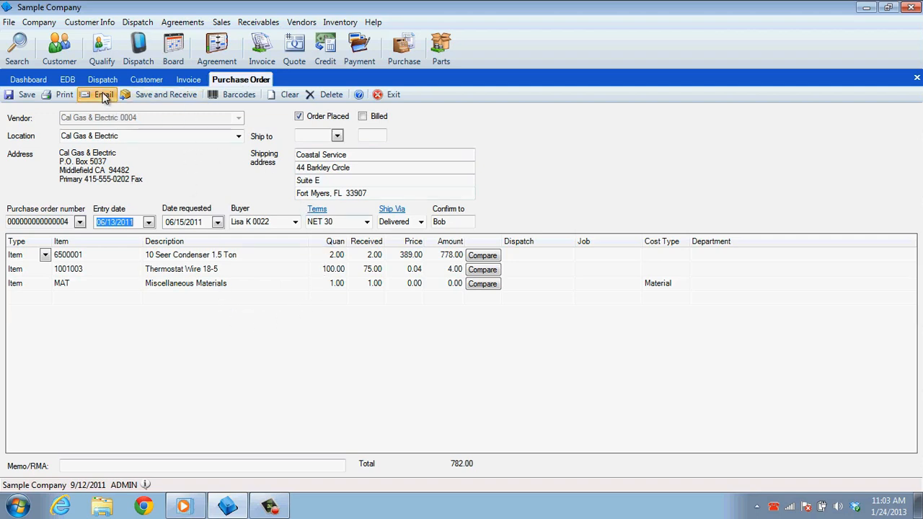
pyautogui.click(104, 95)
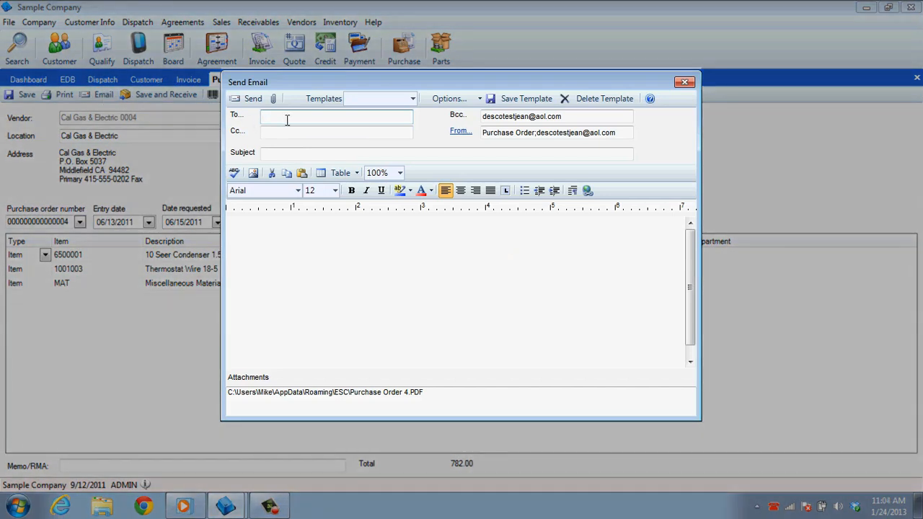